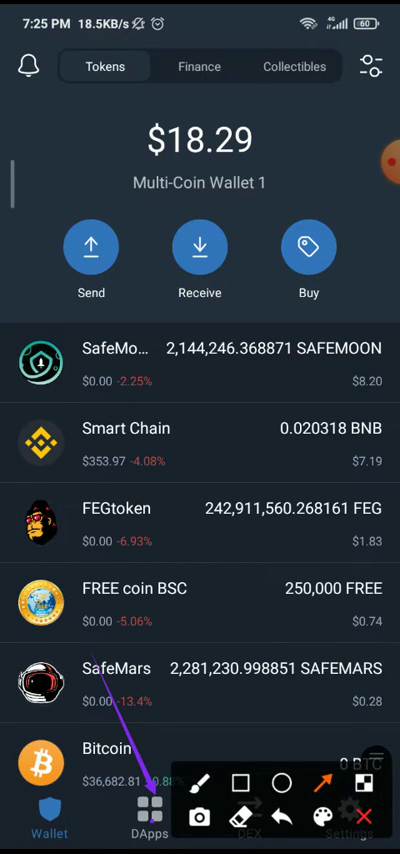
Open the DApps browser showing history and featured DApps like DODO and Rarible
left_click(149, 825)
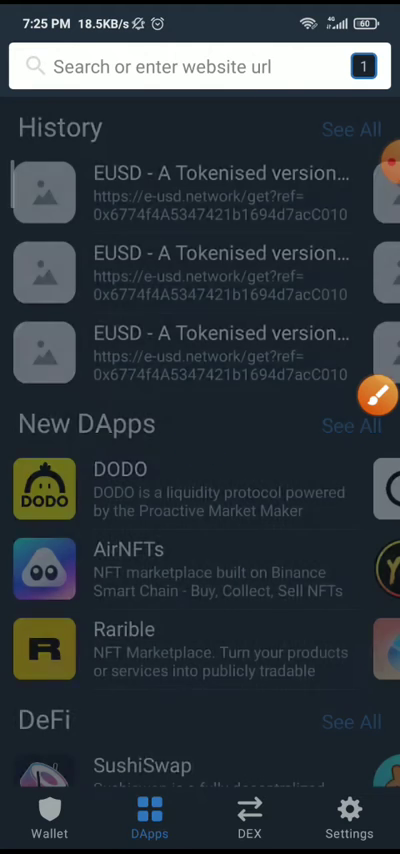
type("https://allowance.beefy.finance/")
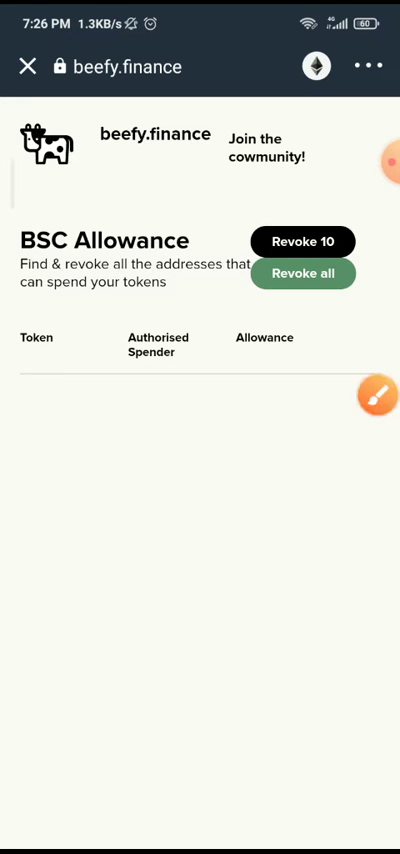
Switch the browser network to Smart Chain and approve connecting to BSC Allowance
left_click(378, 398)
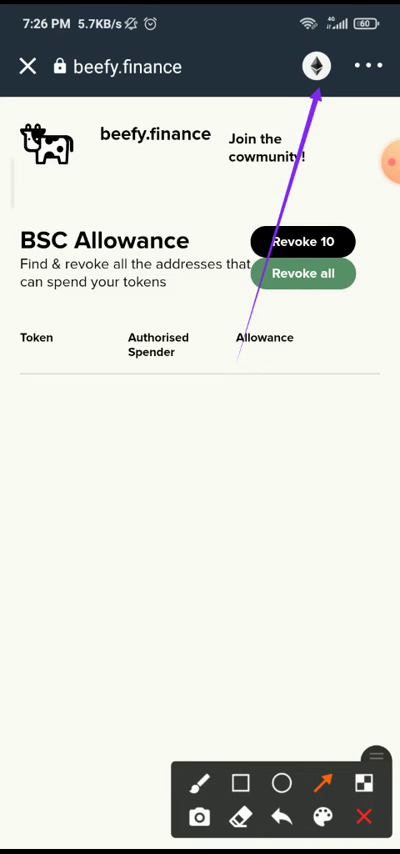
left_click(316, 66)
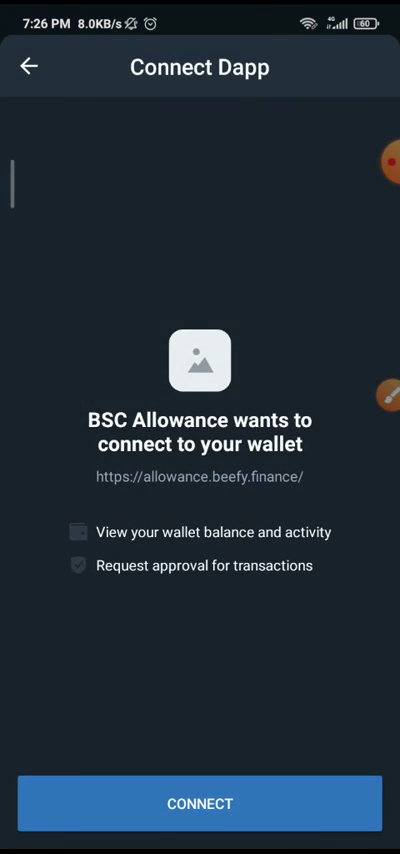
left_click(200, 804)
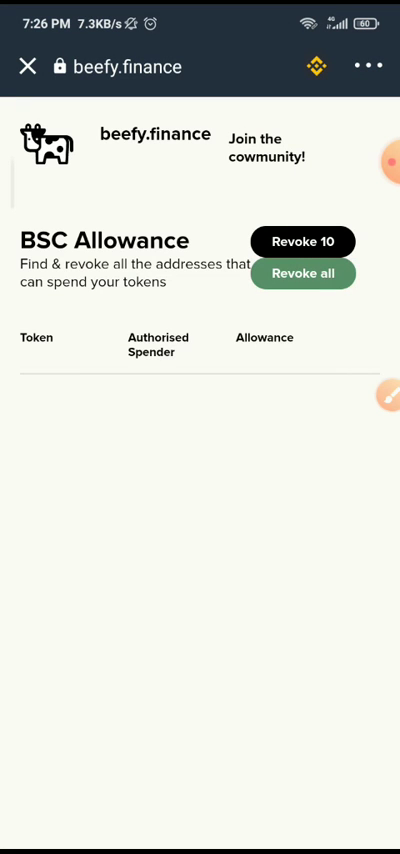